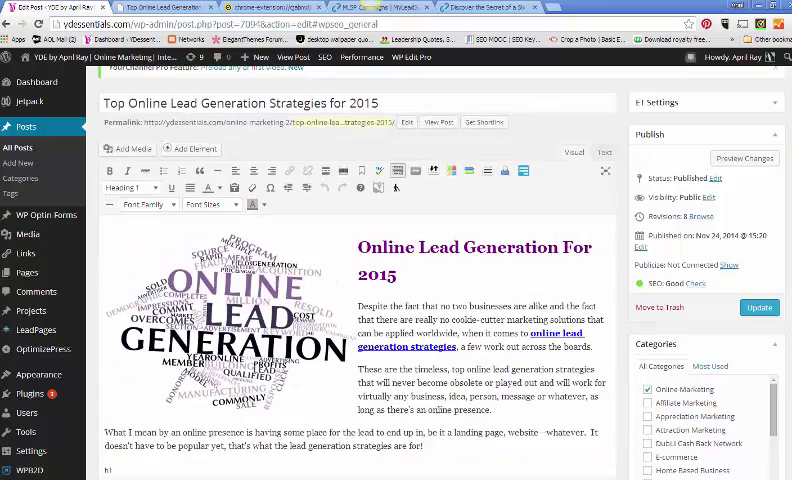
Preview the post as raw HTML, return to the visual view, and select the 'Online Lead Generation For 2015' heading
{"action": "scroll", "scroll_direction": "down", "scroll_amount": 3}
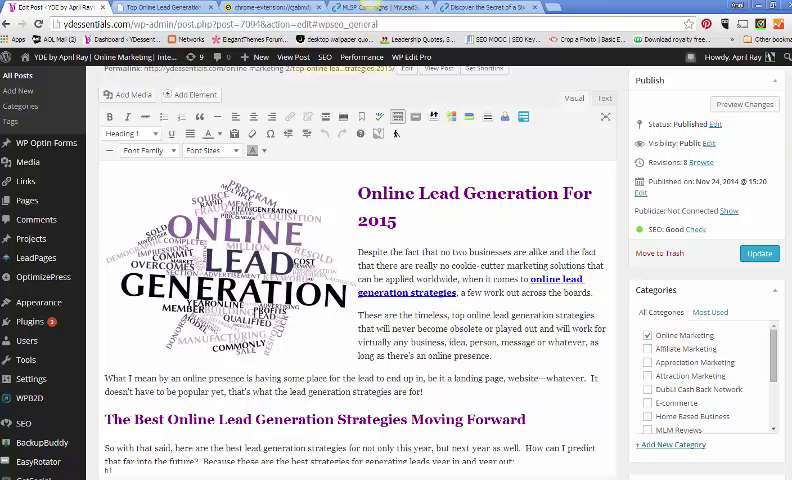
{"action": "mouse_move", "coordinate": [593, 135]}
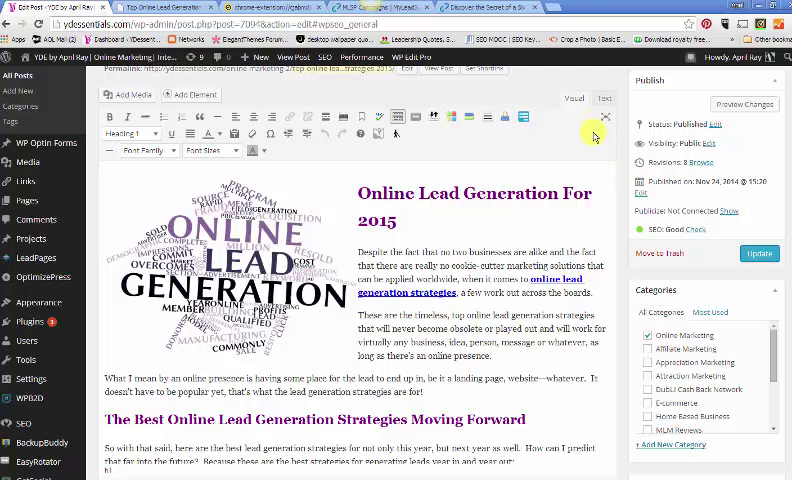
{"action": "left_click", "coordinate": [604, 98]}
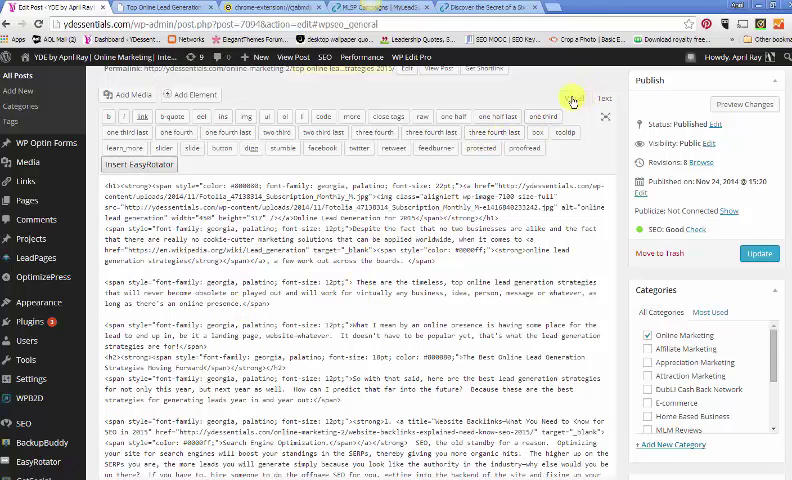
{"action": "left_click", "coordinate": [574, 98]}
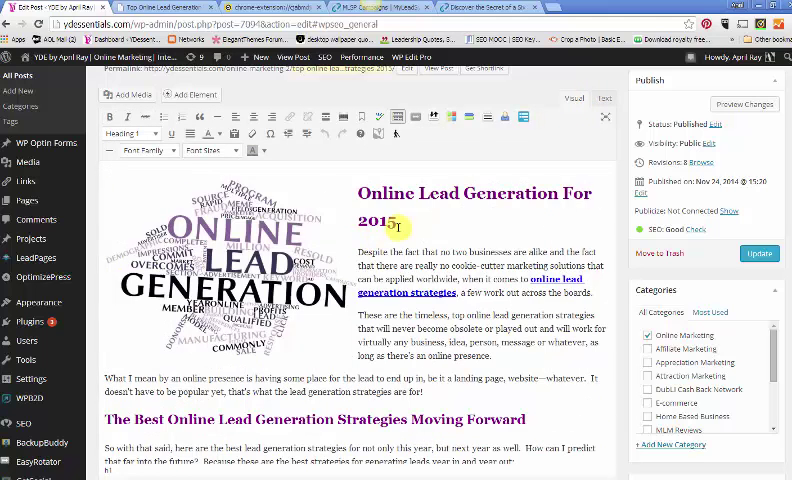
{"action": "triple_click", "coordinate": [475, 200]}
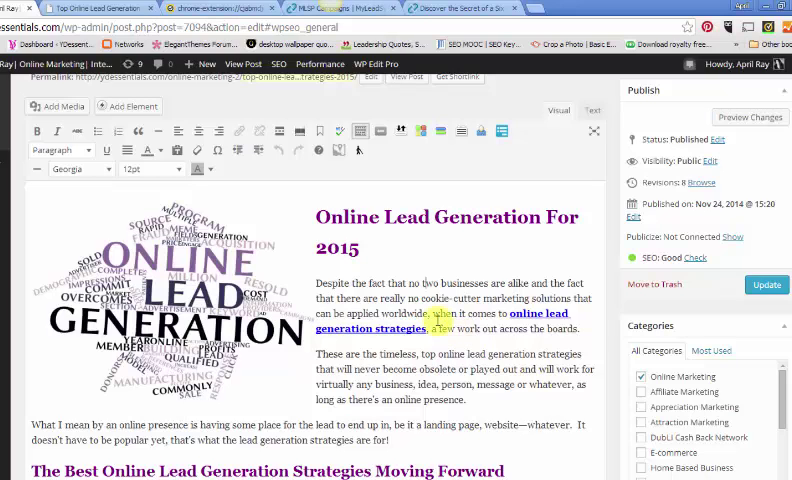
{"action": "mouse_move", "coordinate": [448, 318]}
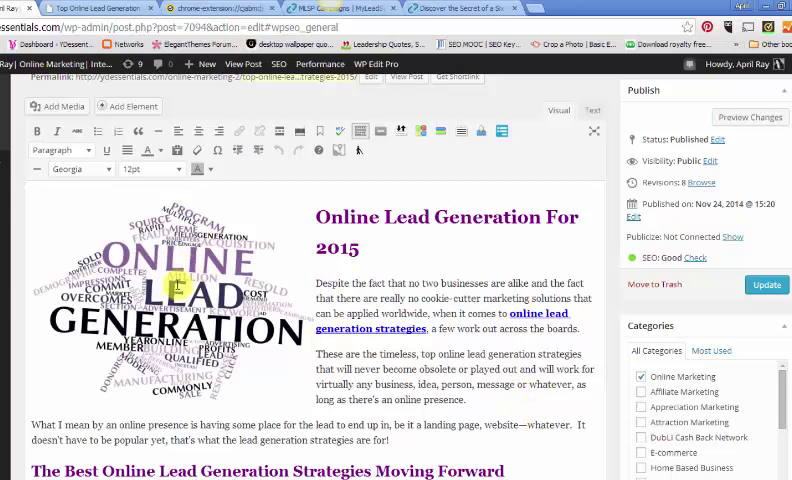
Select the word-cloud image and check the formatting of the 'Moving Forward' heading
{"action": "left_click", "coordinate": [175, 290]}
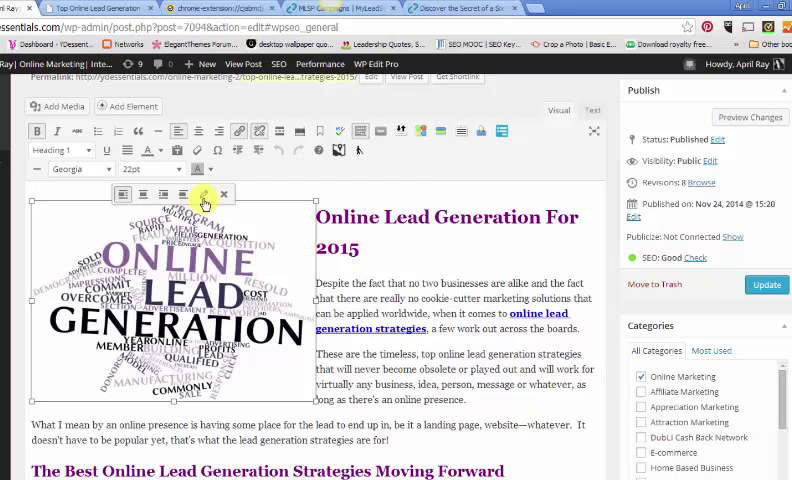
{"action": "mouse_move", "coordinate": [203, 197]}
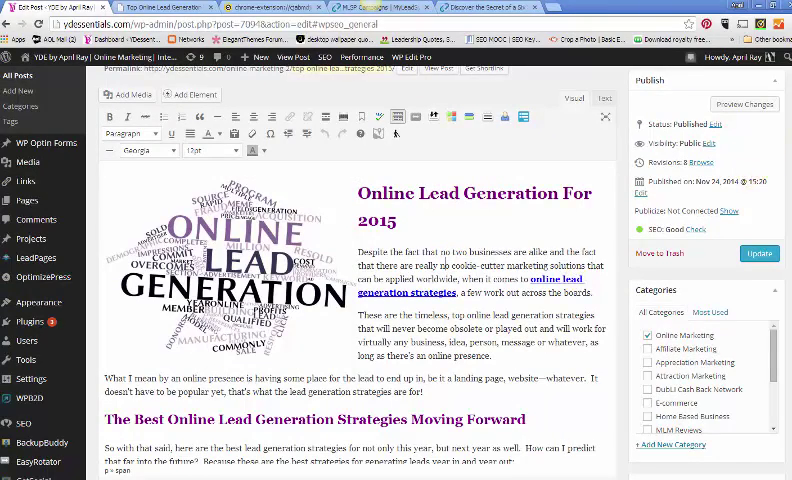
{"action": "scroll", "scroll_direction": "down", "scroll_amount": 3}
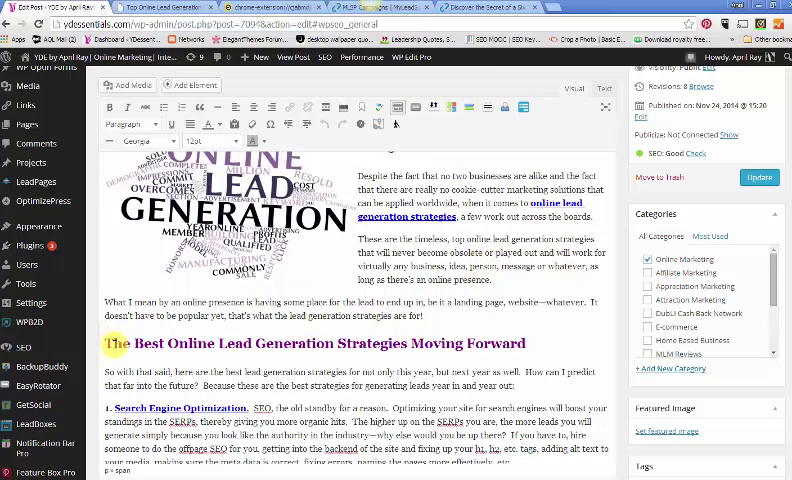
{"action": "left_click", "coordinate": [128, 124]}
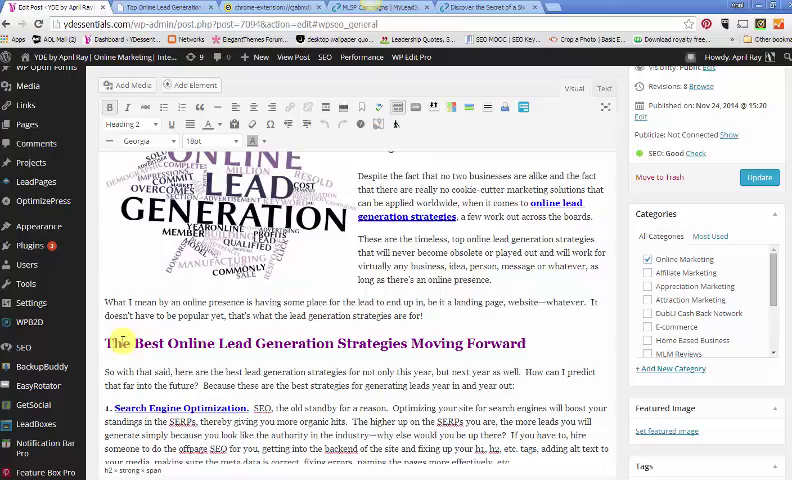
{"action": "double_click", "coordinate": [121, 343]}
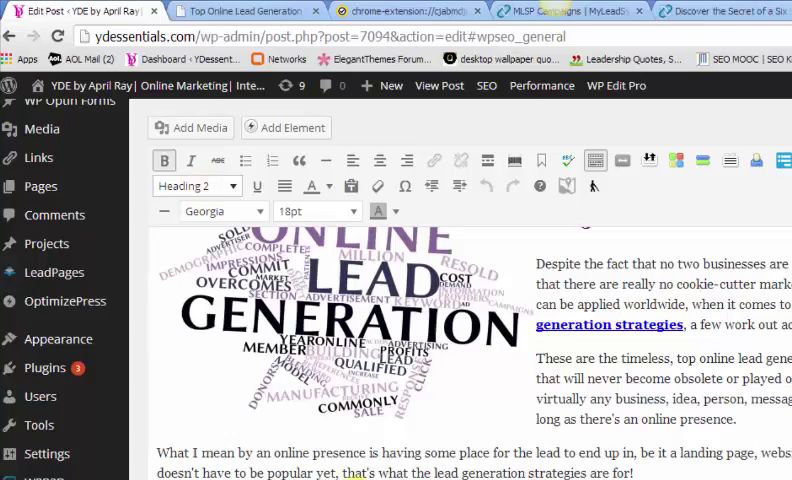
Scroll down through the rest of the post body
{"action": "scroll", "scroll_direction": "down", "scroll_amount": 3}
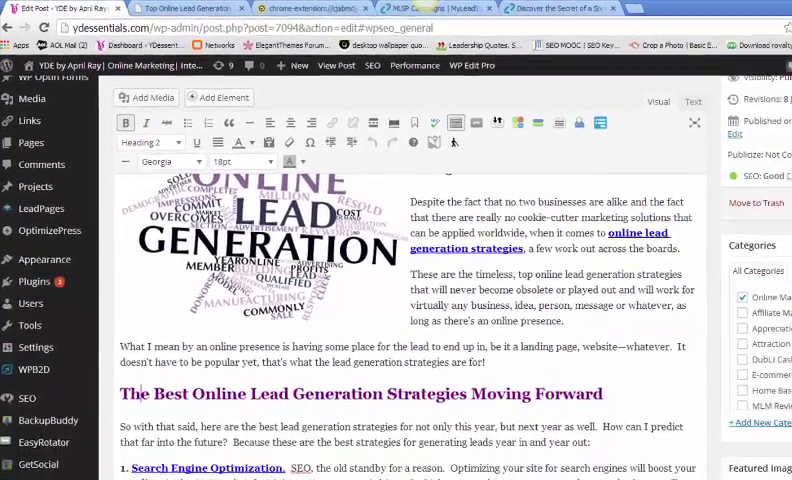
{"action": "scroll", "scroll_direction": "down", "scroll_amount": 3}
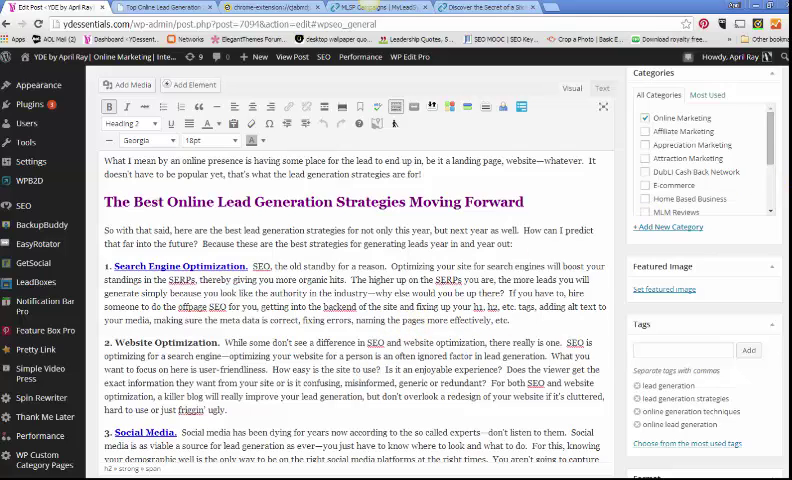
{"action": "scroll", "scroll_direction": "down", "scroll_amount": 3}
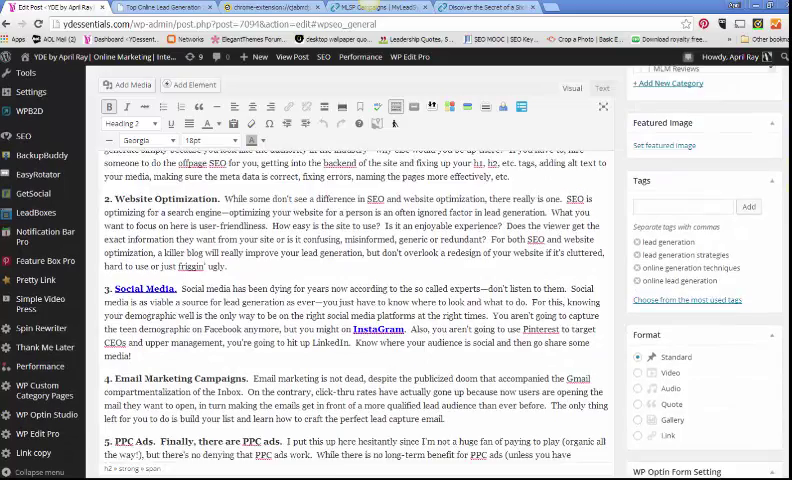
{"action": "scroll", "scroll_direction": "down", "scroll_amount": 3}
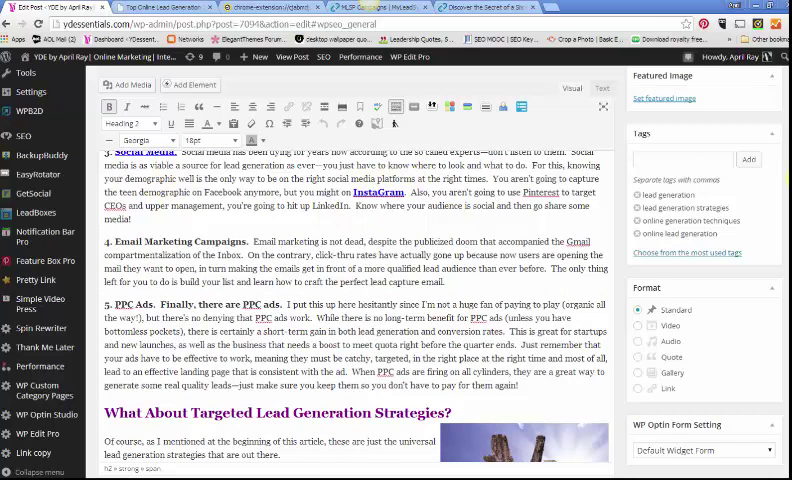
{"action": "scroll", "scroll_direction": "down", "scroll_amount": 3}
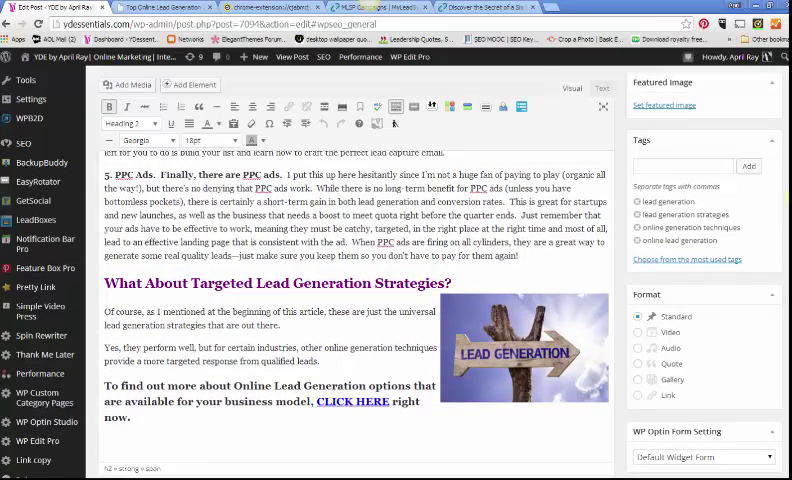
{"action": "scroll", "scroll_direction": "down", "scroll_amount": 3}
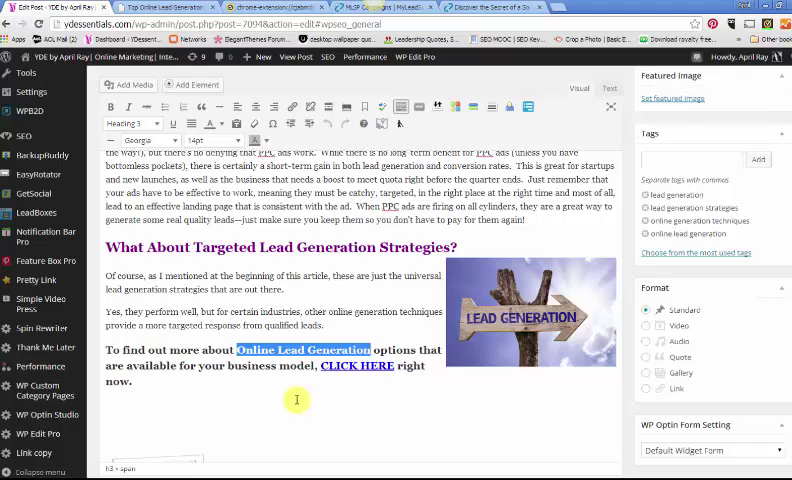
{"action": "mouse_move", "coordinate": [371, 378]}
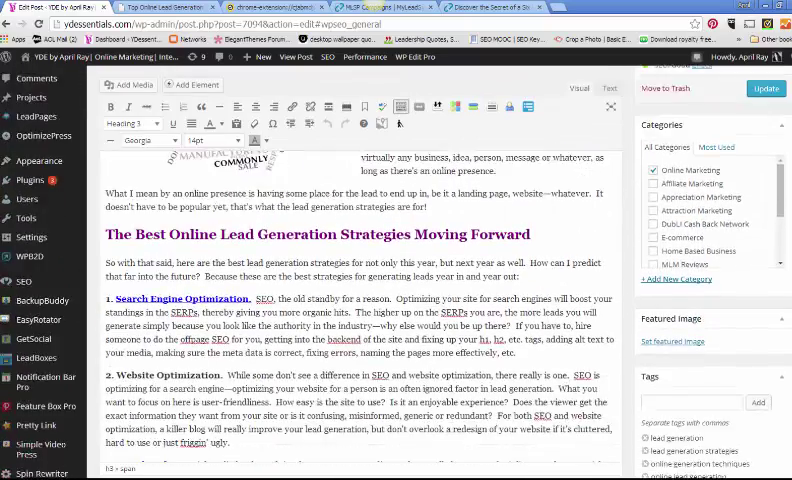
{"action": "scroll", "scroll_direction": "down", "scroll_amount": 3}
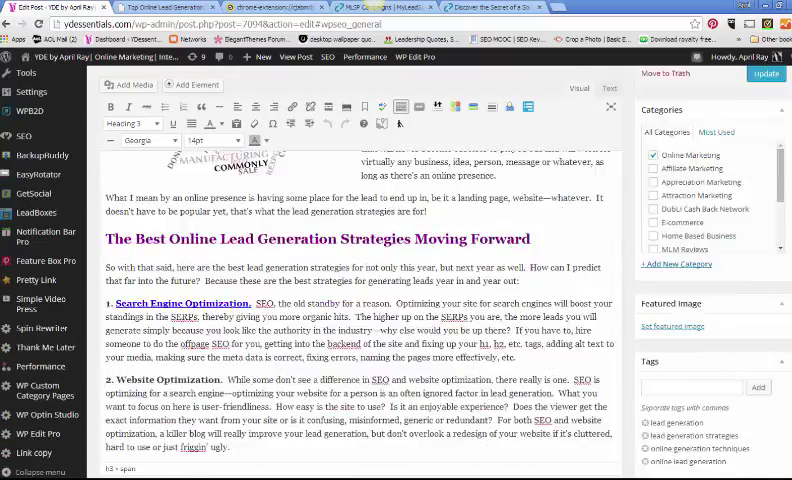
{"action": "scroll", "scroll_direction": "down", "scroll_amount": 3}
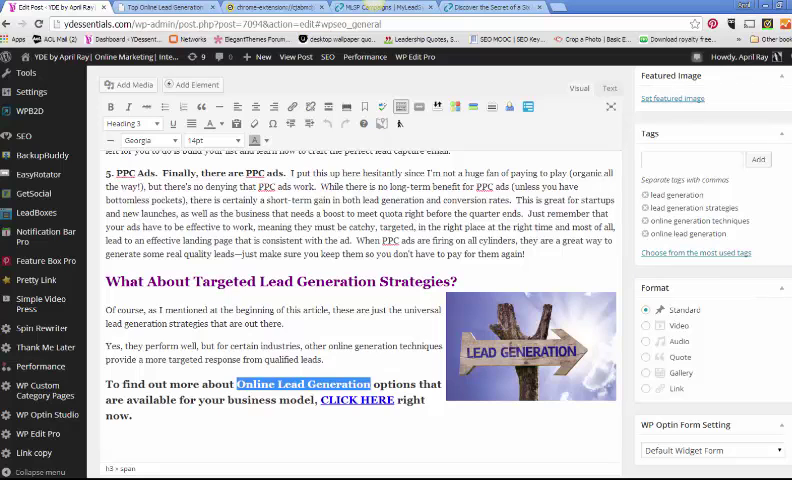
{"action": "scroll", "scroll_direction": "down", "scroll_amount": 3}
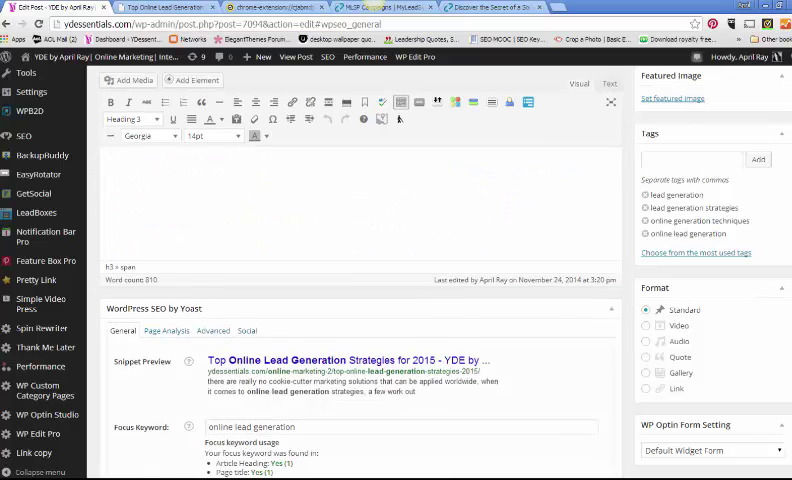
{"action": "scroll", "scroll_direction": "down", "scroll_amount": 3}
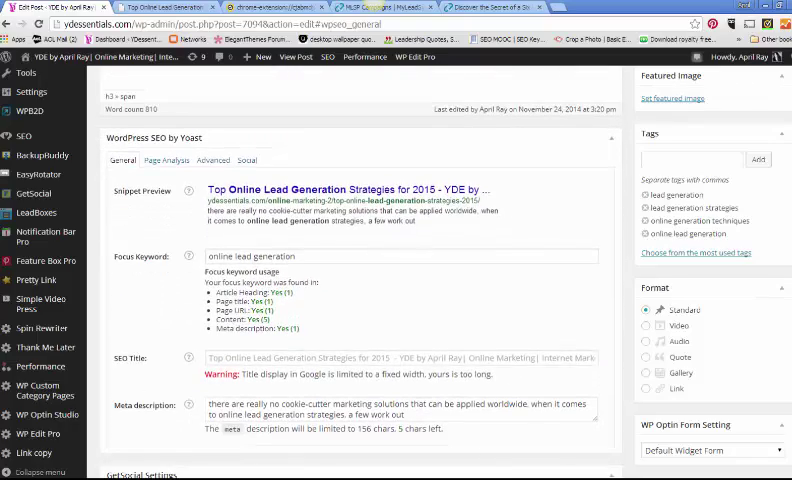
{"action": "scroll", "scroll_direction": "down", "scroll_amount": 3}
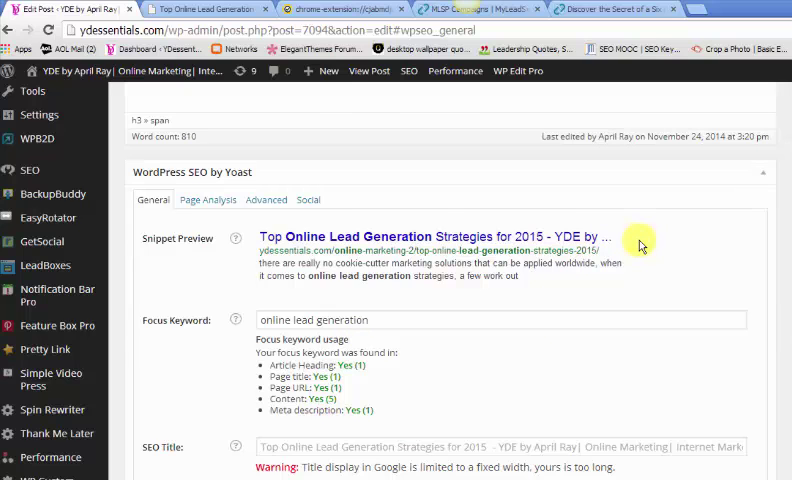
{"action": "mouse_move", "coordinate": [432, 282]}
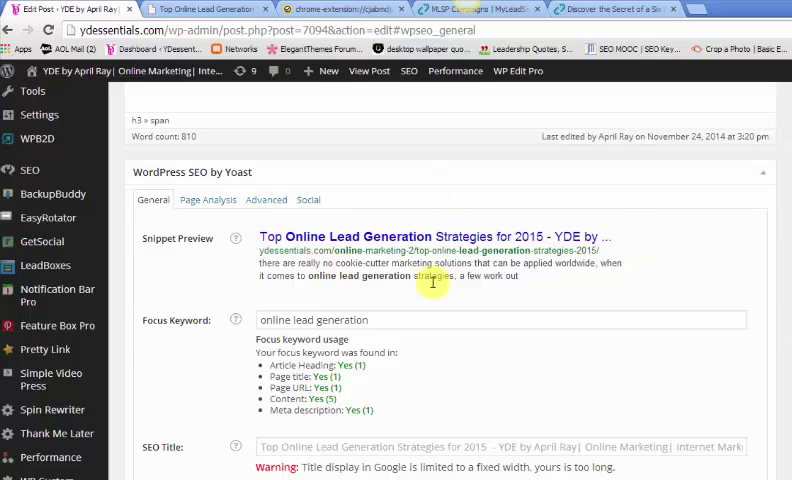
{"action": "mouse_move", "coordinate": [558, 297]}
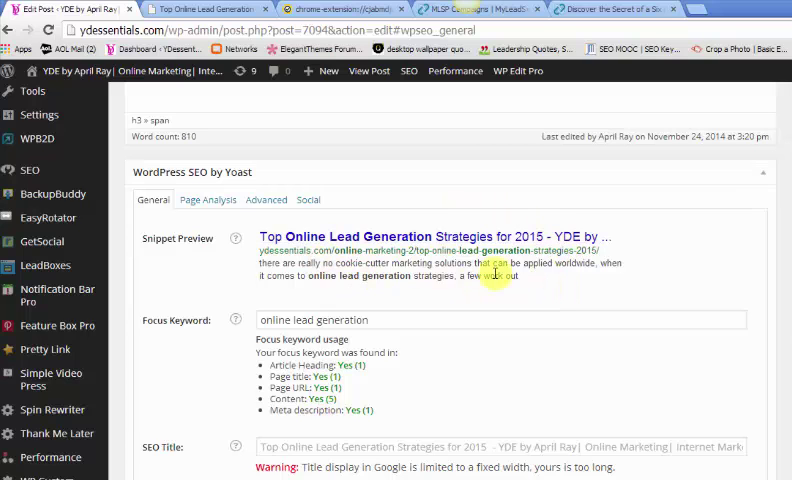
{"action": "mouse_move", "coordinate": [590, 284]}
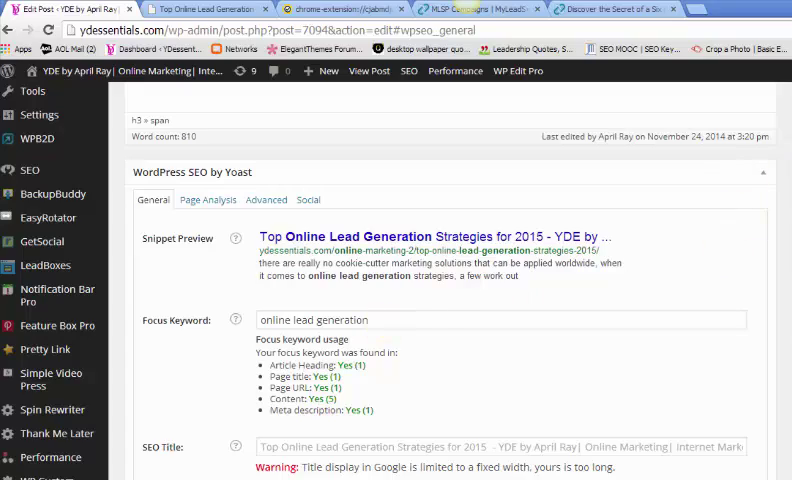
Review the Yoast meta description, then show the Page Analysis results
{"action": "scroll", "scroll_direction": "down", "scroll_amount": 3}
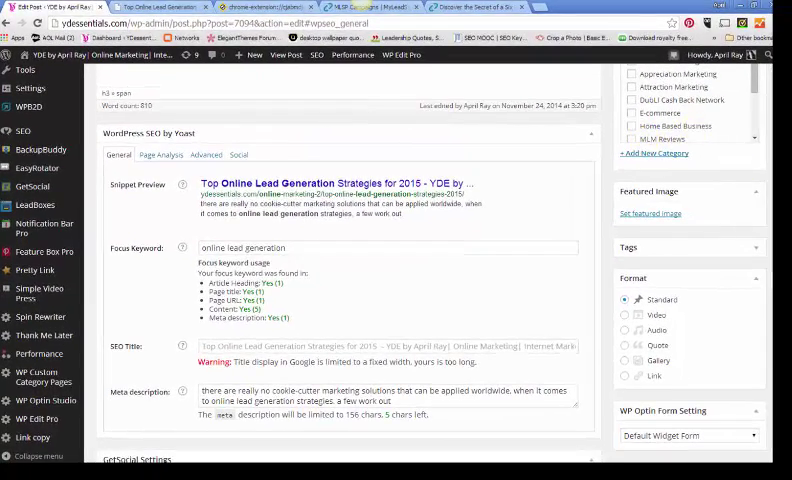
{"action": "scroll", "scroll_direction": "down", "scroll_amount": 3}
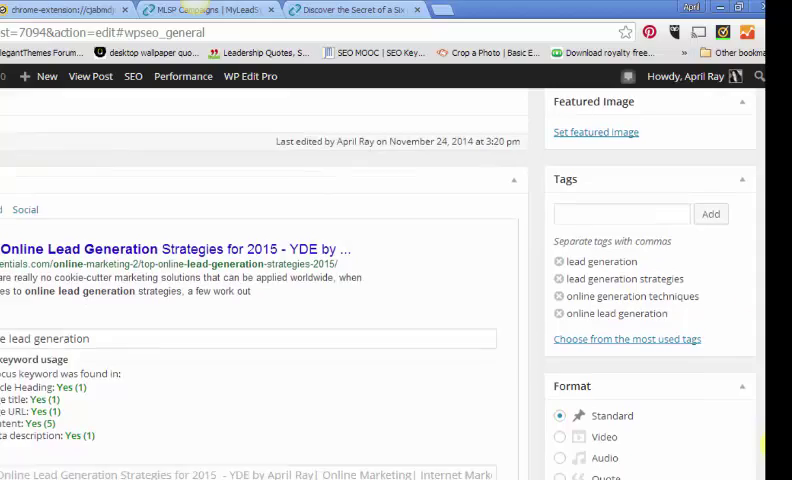
{"action": "scroll", "scroll_direction": "down", "scroll_amount": 3}
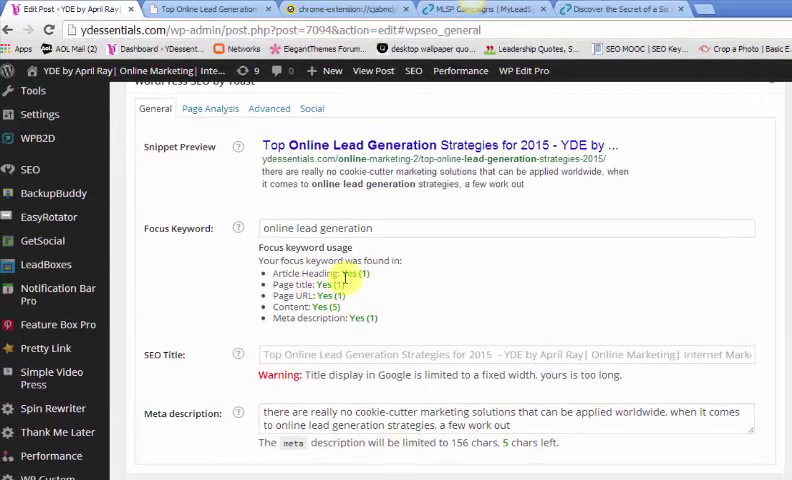
{"action": "mouse_move", "coordinate": [350, 293]}
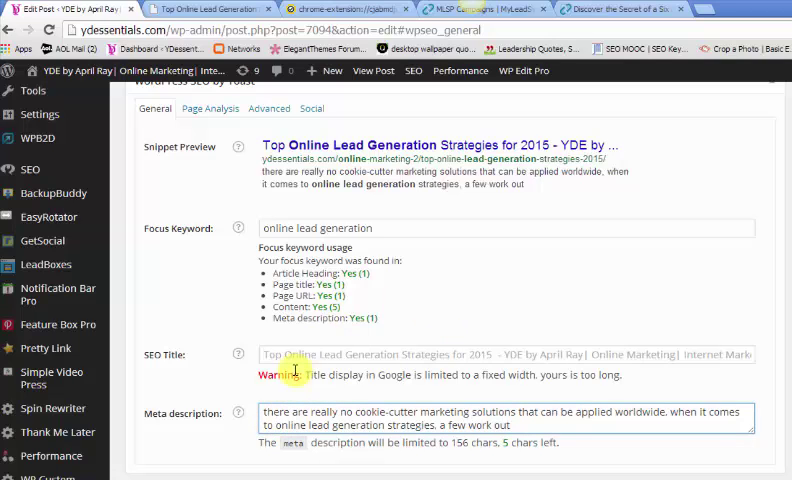
{"action": "left_click", "coordinate": [300, 355]}
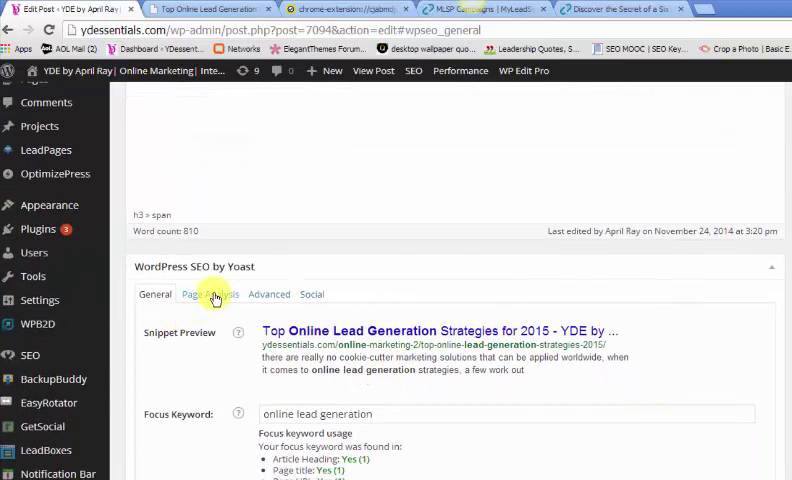
{"action": "left_click", "coordinate": [209, 294]}
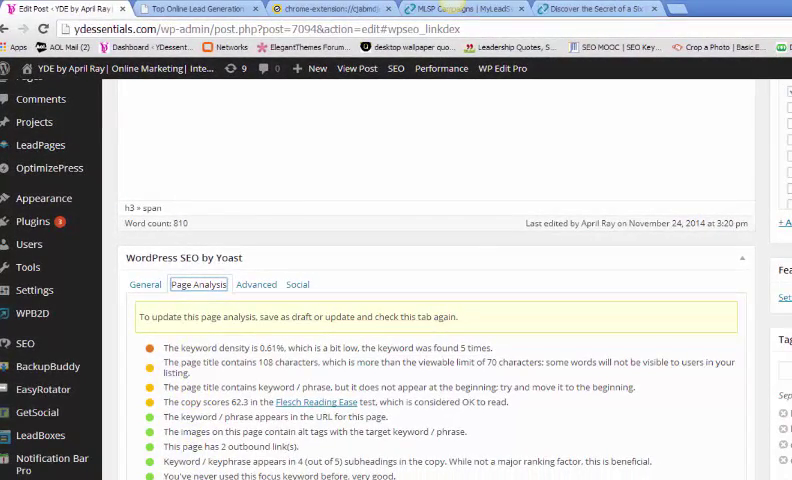
{"action": "scroll", "scroll_direction": "down", "scroll_amount": 3}
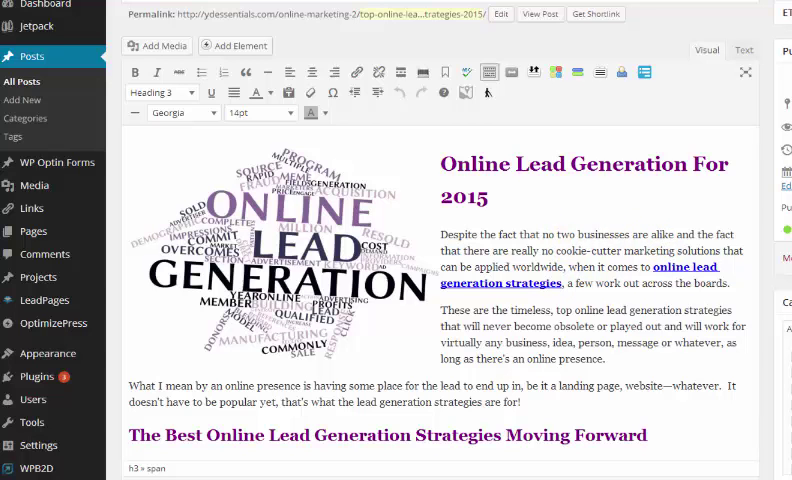
{"action": "scroll", "scroll_direction": "down", "scroll_amount": 3}
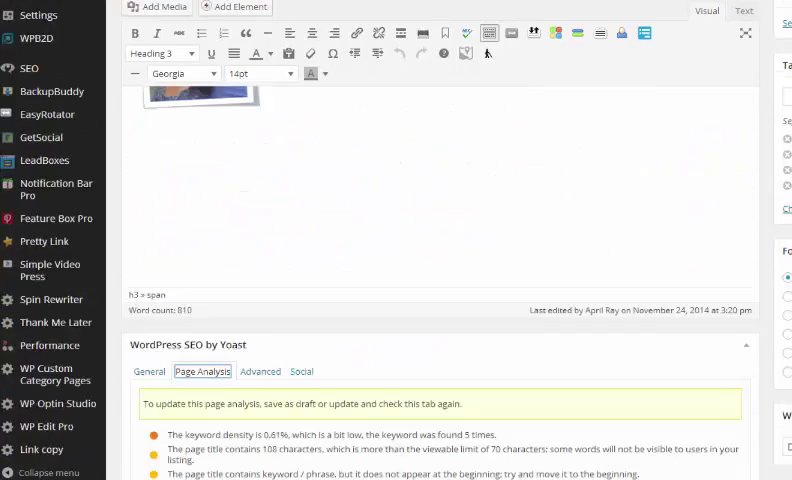
{"action": "scroll", "scroll_direction": "down", "scroll_amount": 3}
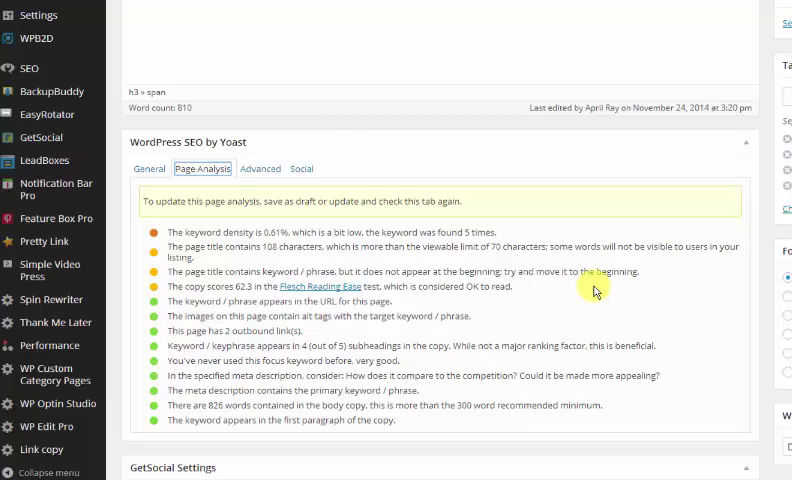
{"action": "mouse_move", "coordinate": [345, 272]}
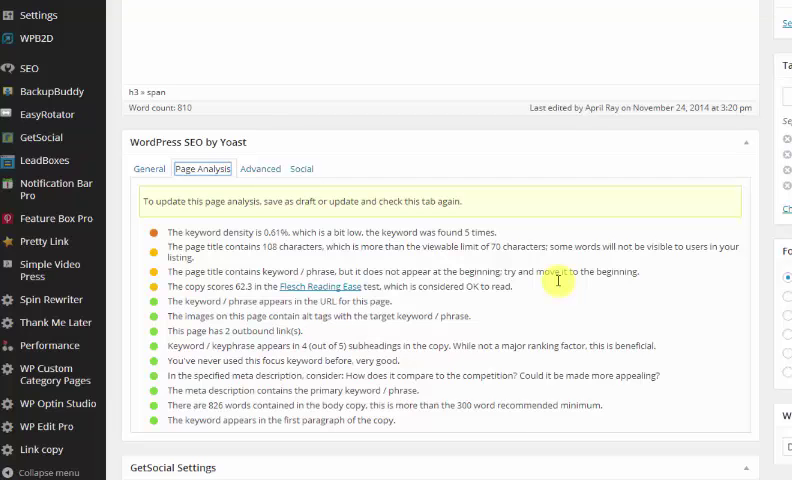
{"action": "mouse_move", "coordinate": [583, 277]}
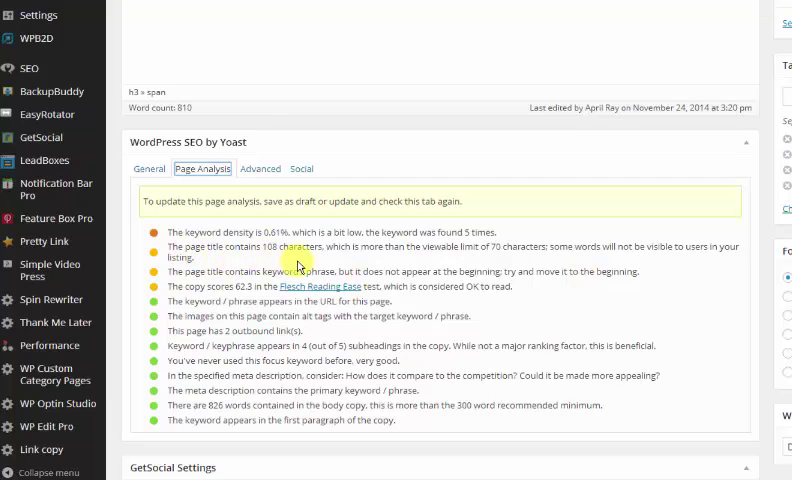
{"action": "mouse_move", "coordinate": [338, 265]}
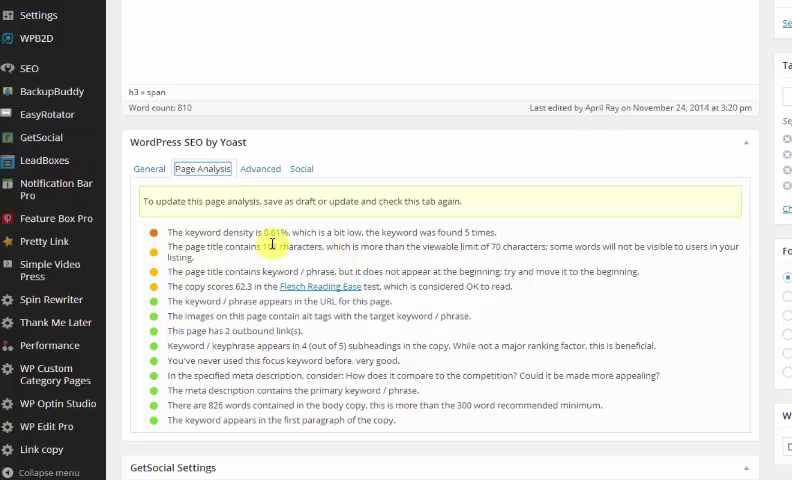
{"action": "mouse_move", "coordinate": [248, 247]}
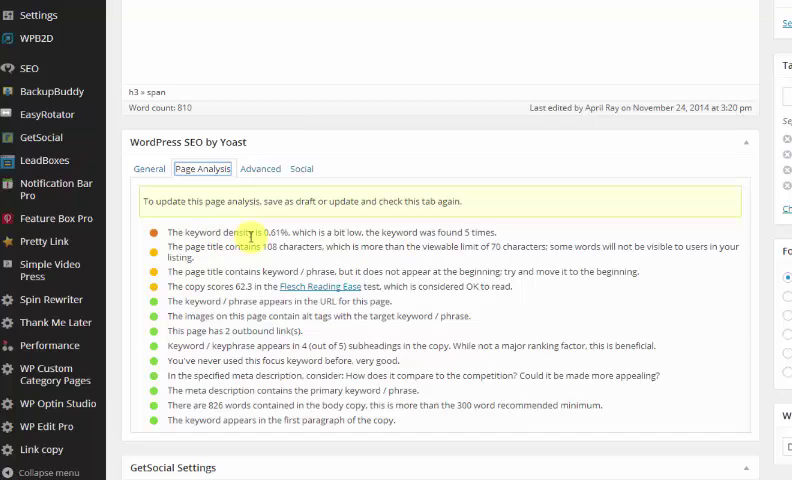
{"action": "mouse_move", "coordinate": [310, 228]}
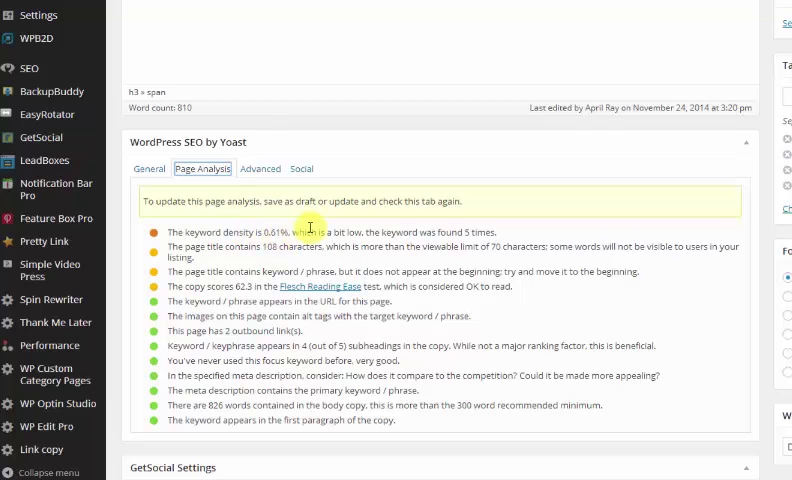
{"action": "mouse_move", "coordinate": [311, 227]}
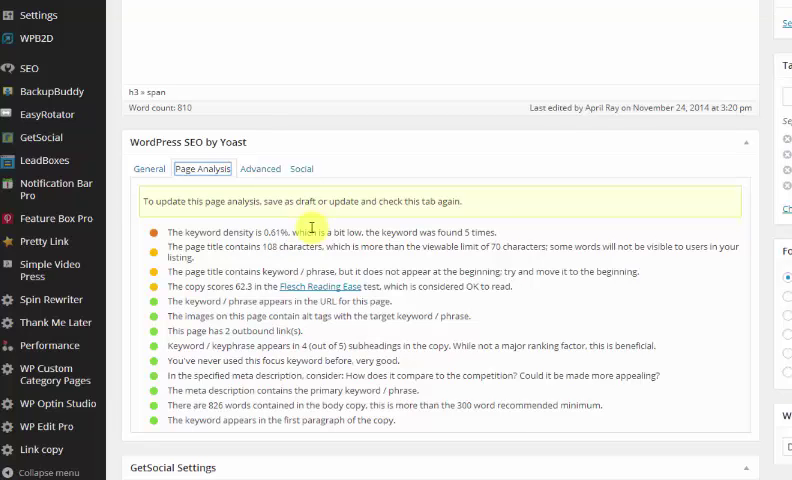
{"action": "mouse_move", "coordinate": [248, 105]}
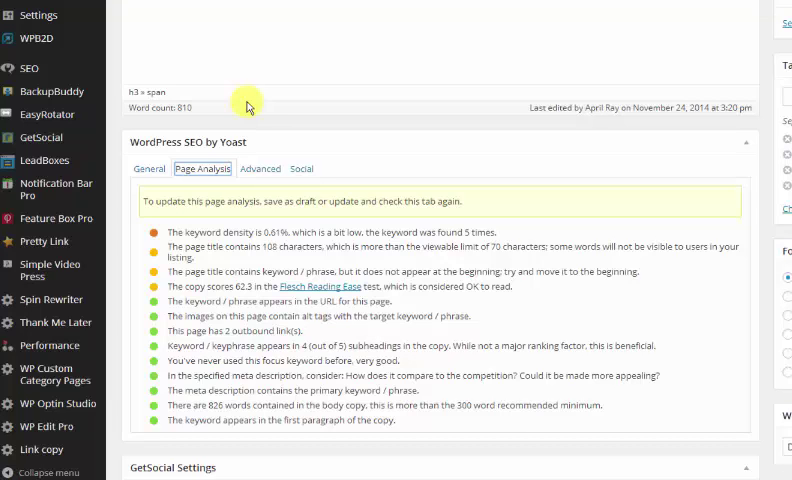
{"action": "mouse_move", "coordinate": [358, 100]}
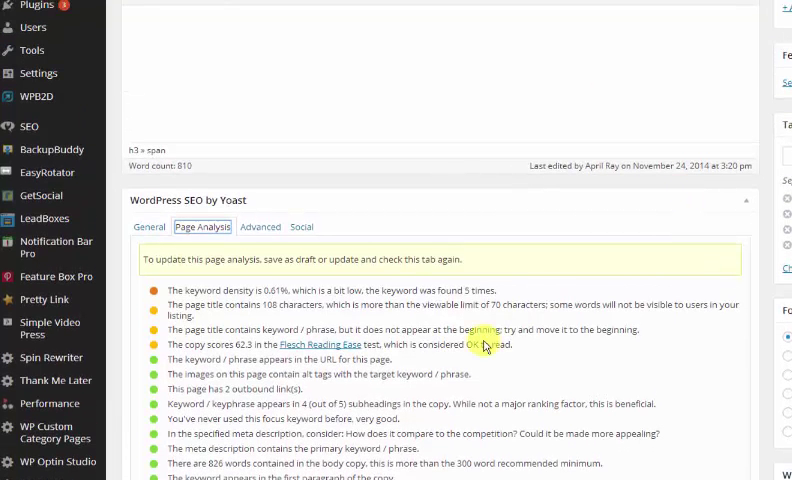
{"action": "mouse_move", "coordinate": [465, 308]}
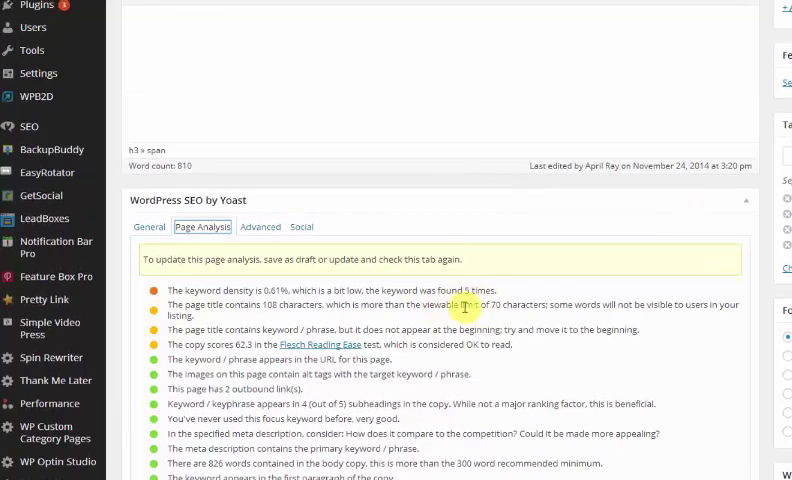